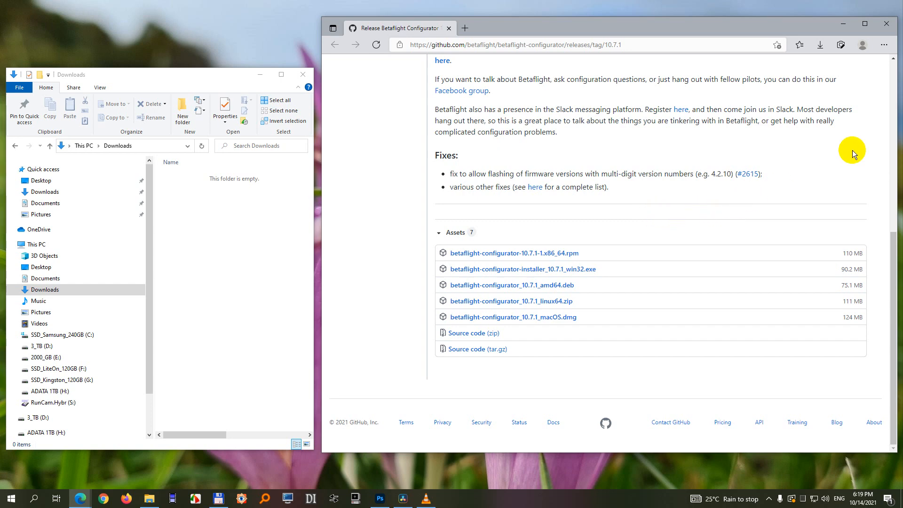
Download betaflight-configurator-installer_10.7.1_win32.exe from the release assets; Edge blocks it as harmful.
{"action": "left_click", "coordinate": [885, 44]}
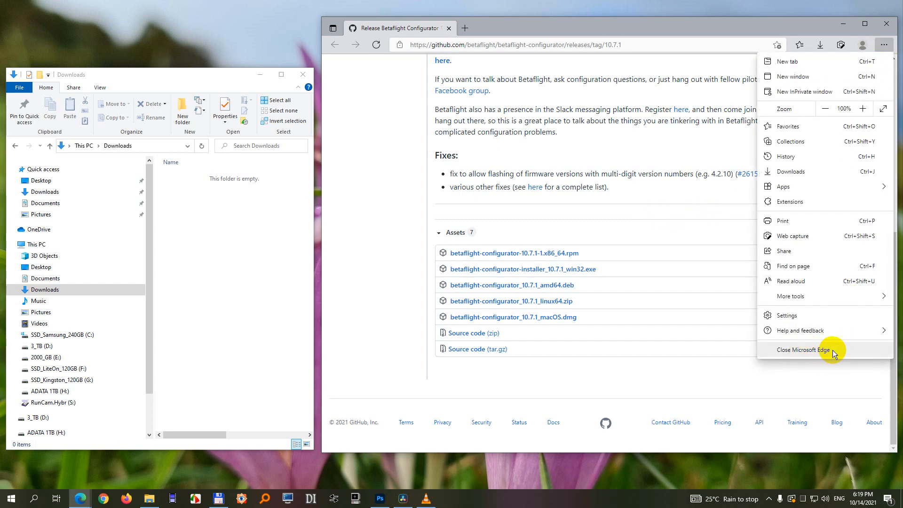
{"action": "left_click", "coordinate": [577, 277]}
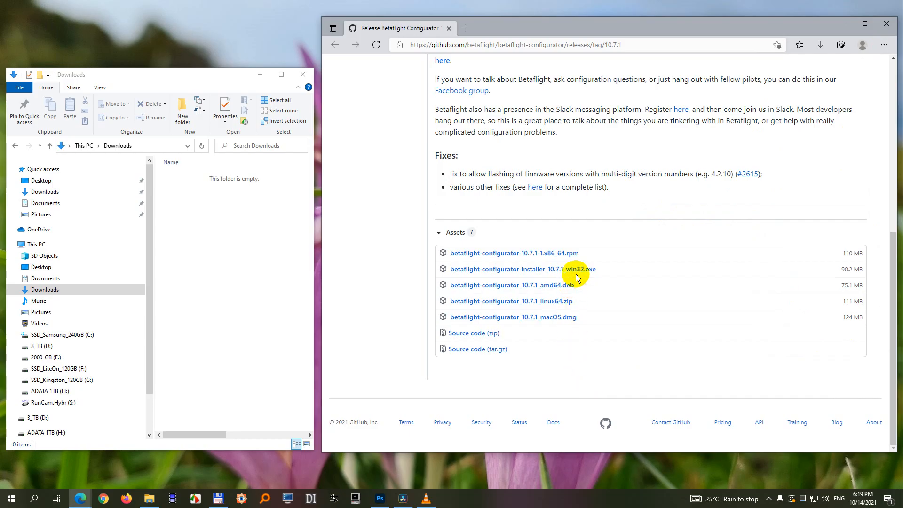
{"action": "left_click", "coordinate": [523, 269]}
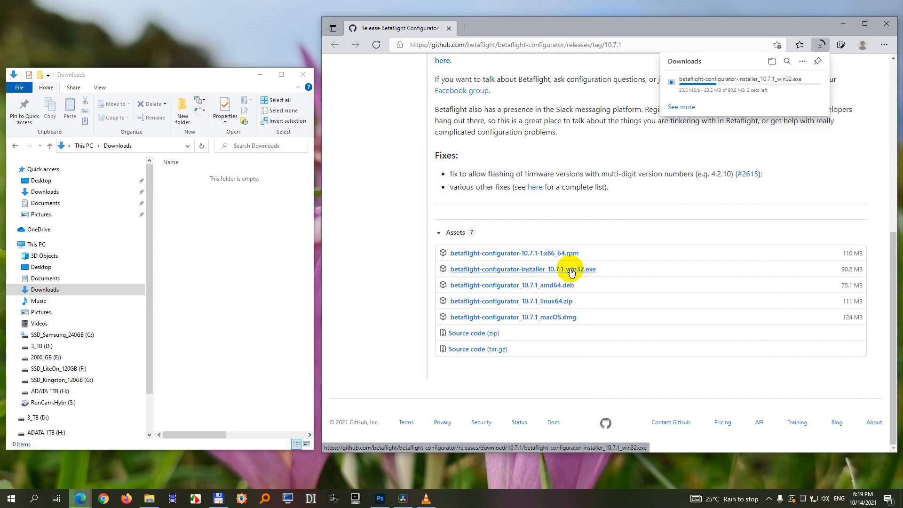
{"action": "left_click", "coordinate": [524, 269]}
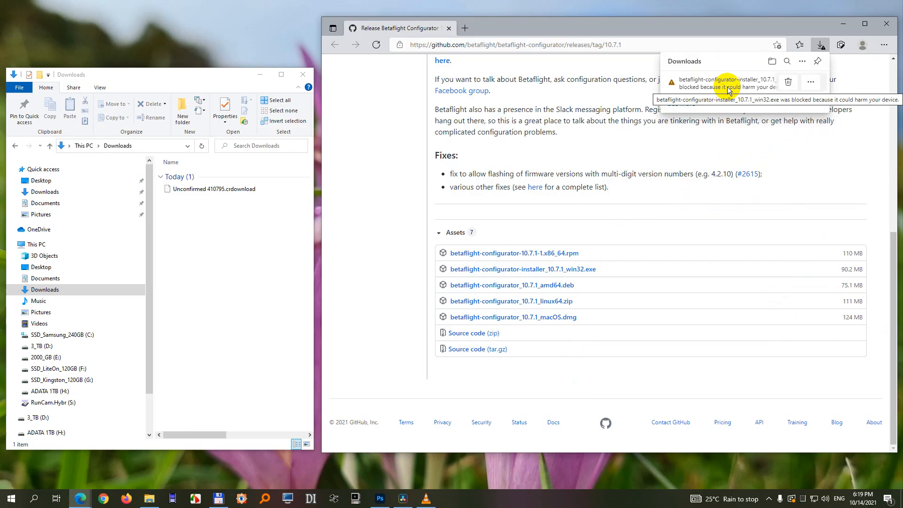
{"action": "mouse_move", "coordinate": [334, 185]}
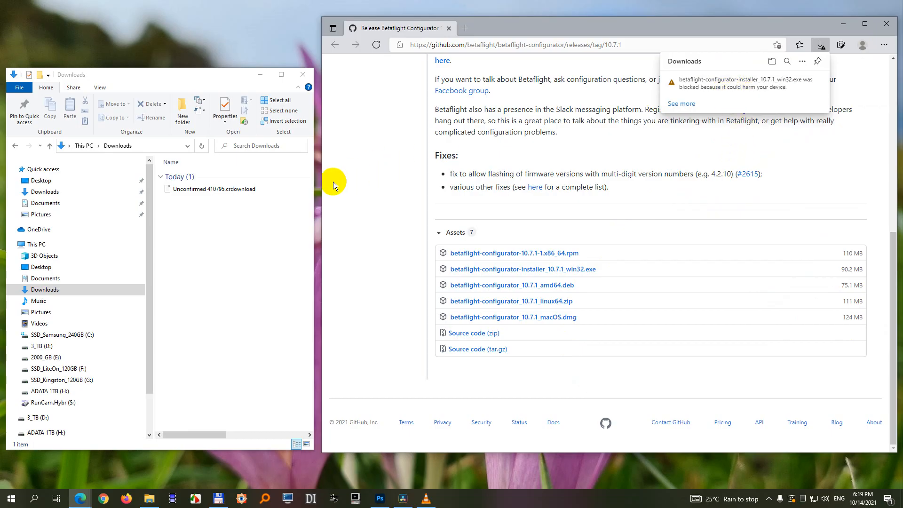
{"action": "mouse_move", "coordinate": [245, 199]}
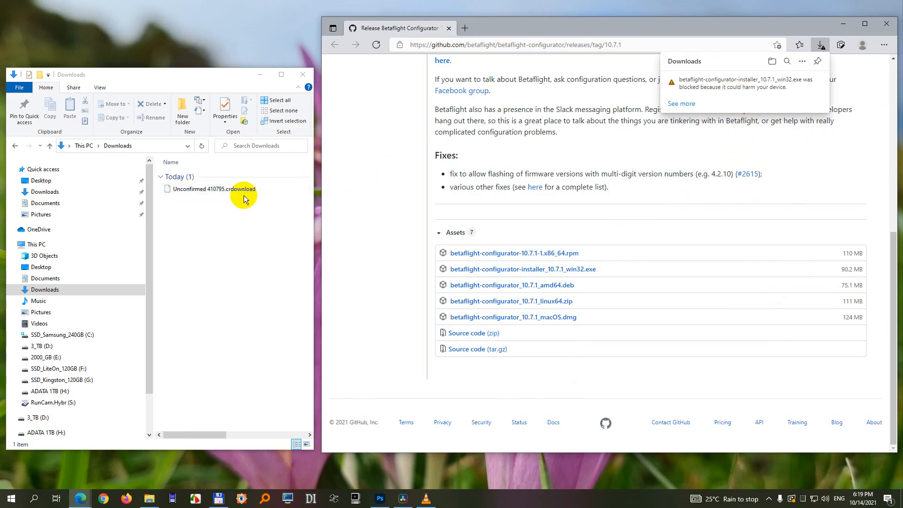
{"action": "left_click", "coordinate": [45, 289]}
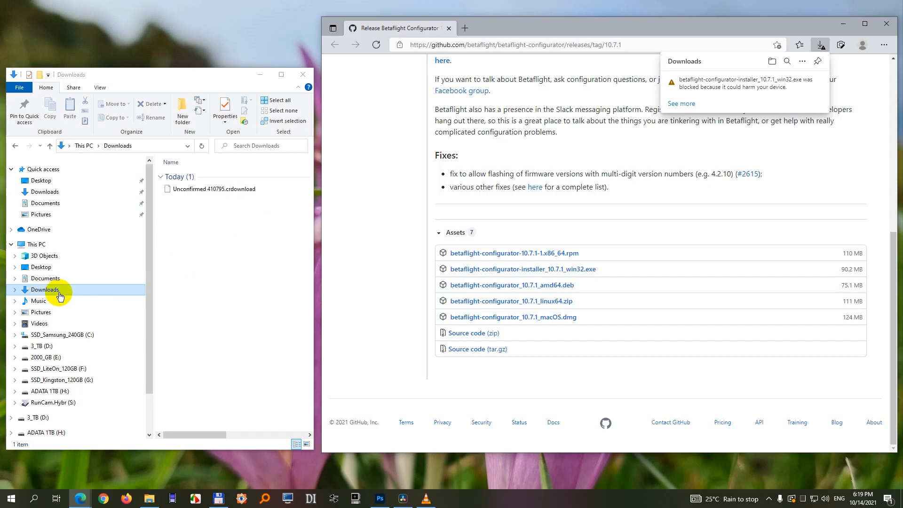
{"action": "left_click", "coordinate": [214, 189]}
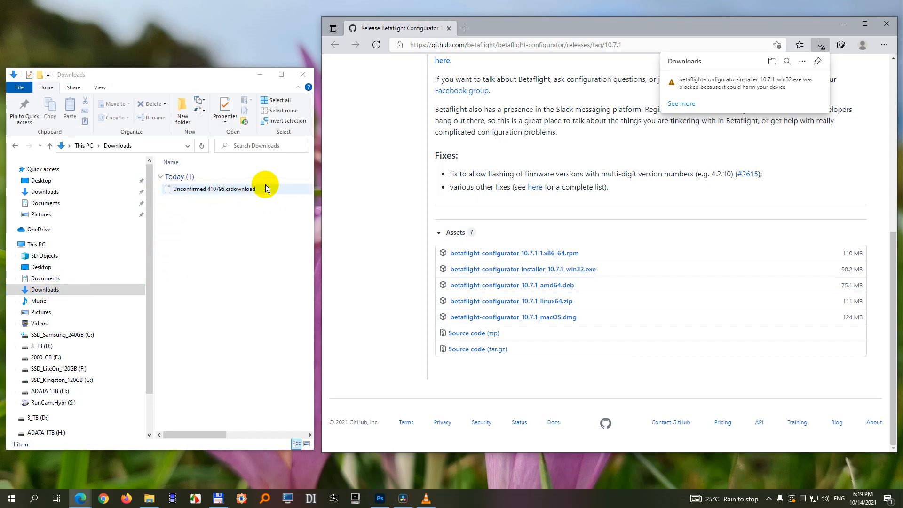
{"action": "mouse_move", "coordinate": [269, 195]}
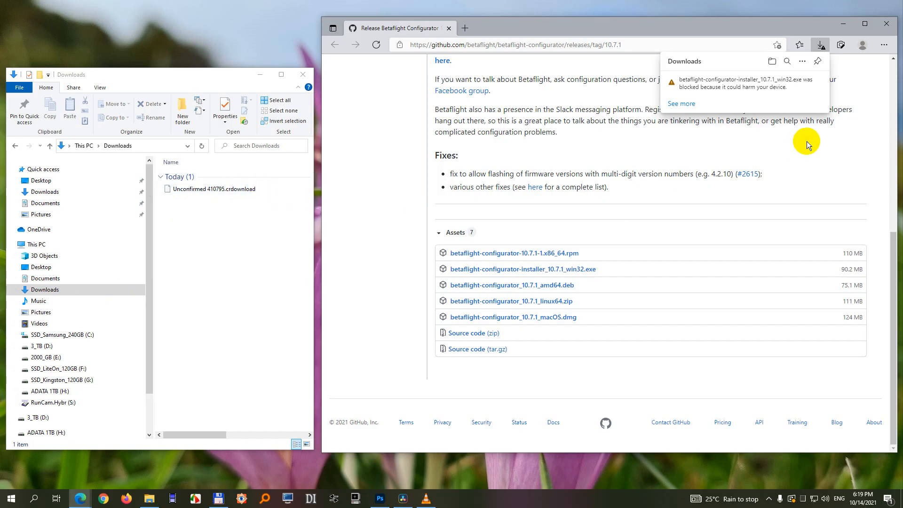
{"action": "mouse_move", "coordinate": [800, 92]}
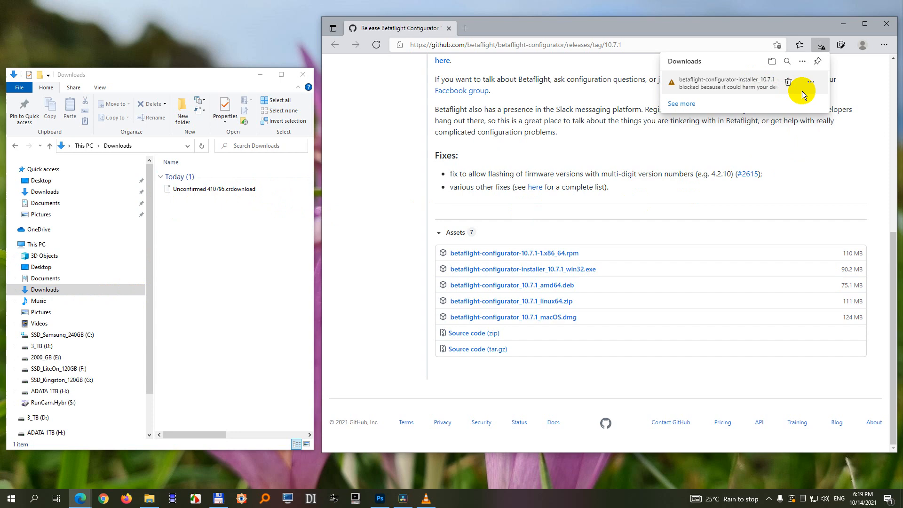
From the blocked download's More actions menu, choose Keep, raising the SmartScreen harm warning.
{"action": "left_click", "coordinate": [820, 45]}
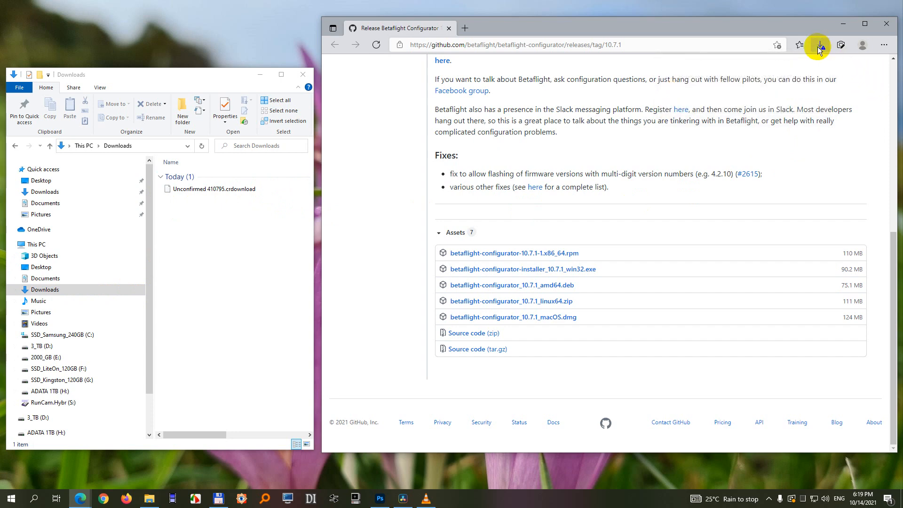
{"action": "mouse_move", "coordinate": [838, 65]}
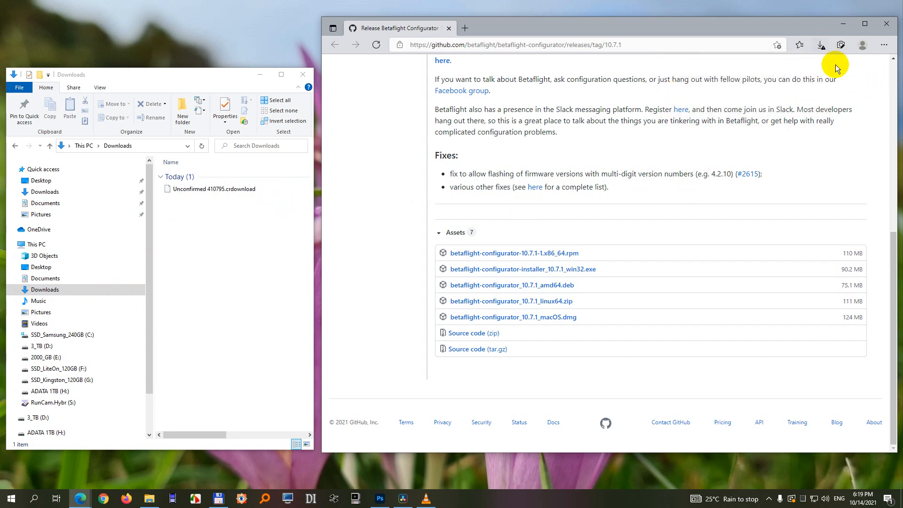
{"action": "left_click", "coordinate": [823, 44]}
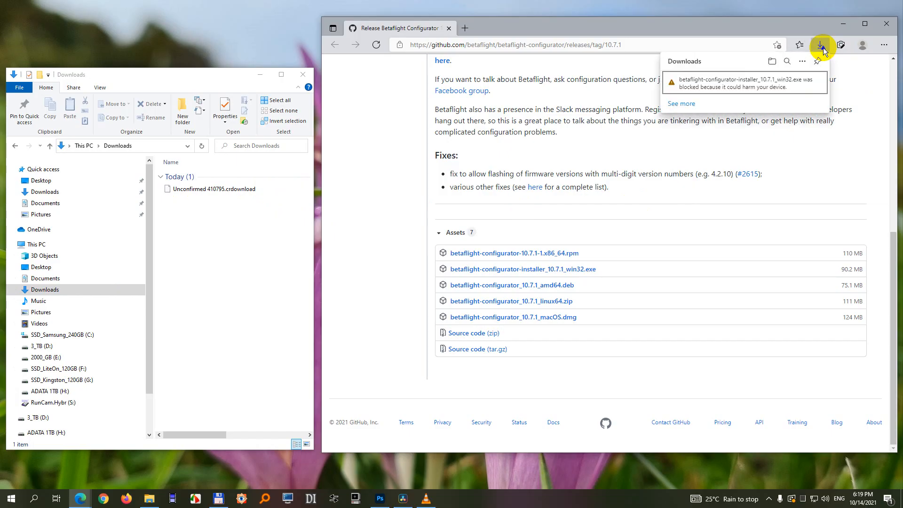
{"action": "mouse_move", "coordinate": [811, 87]}
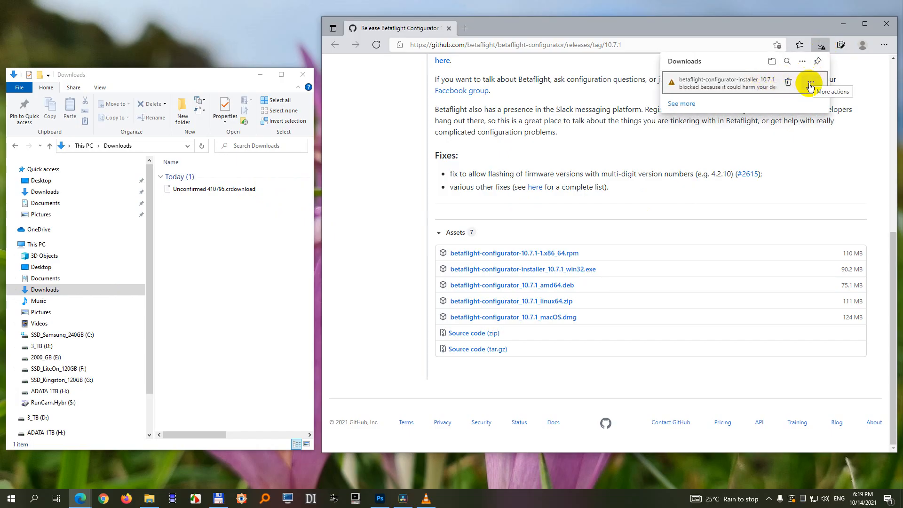
{"action": "left_click", "coordinate": [810, 81]}
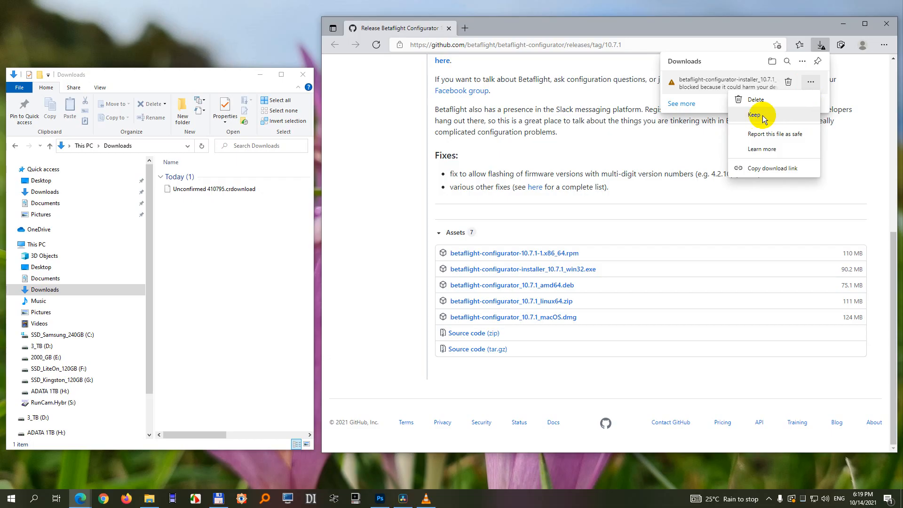
{"action": "left_click", "coordinate": [755, 115]}
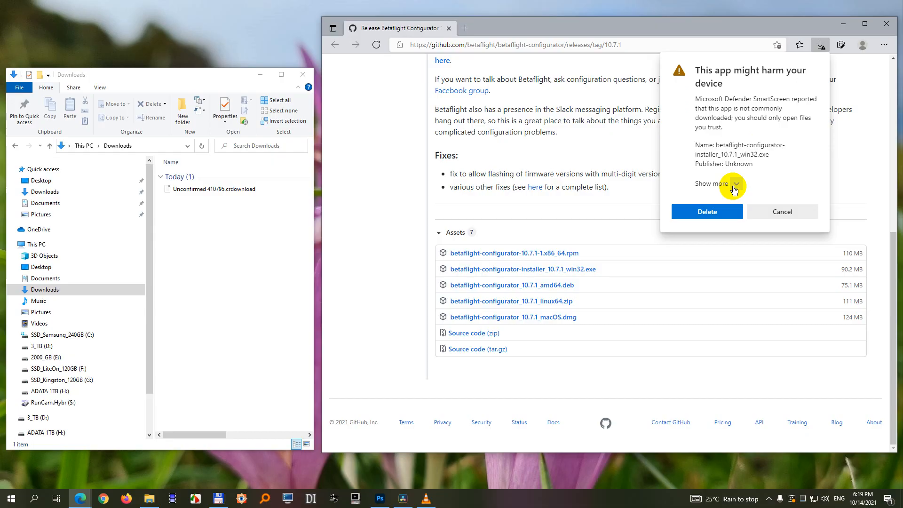
Expand the SmartScreen warning and choose Keep anyway so the installer .exe finishes in Downloads.
{"action": "left_click", "coordinate": [732, 185]}
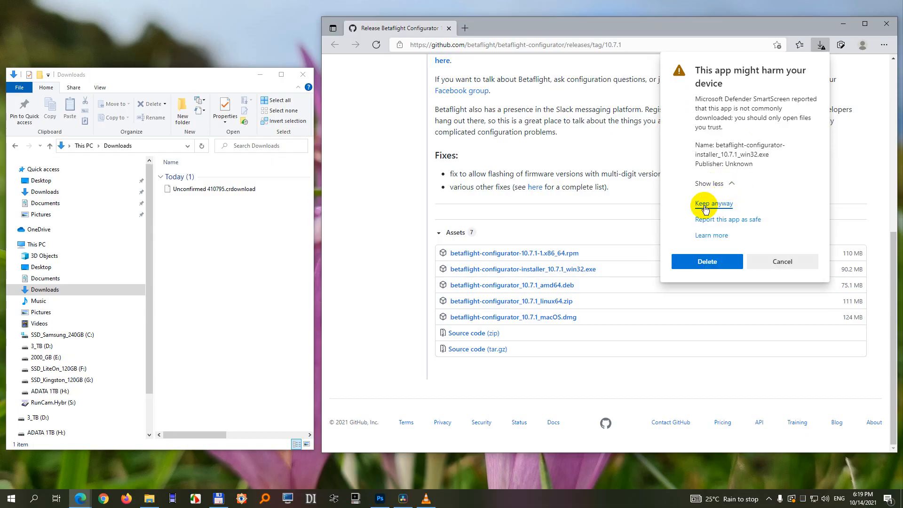
{"action": "mouse_move", "coordinate": [724, 207]}
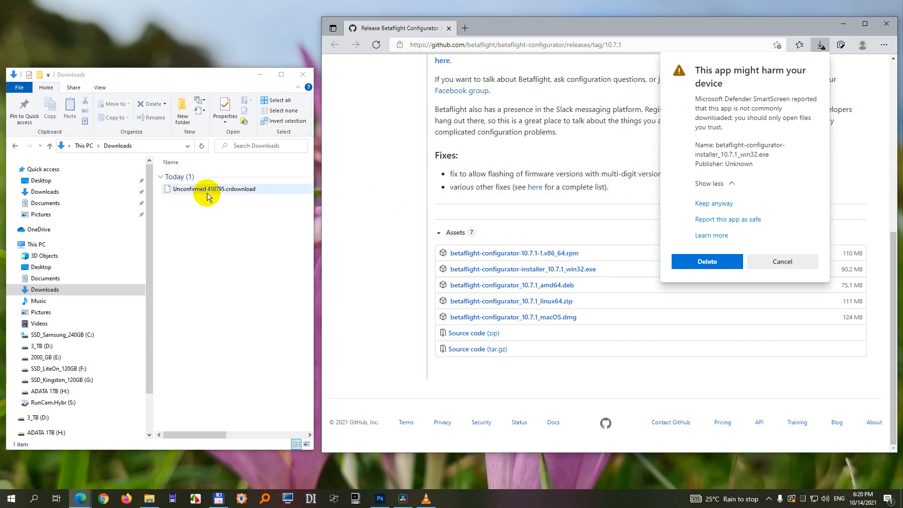
{"action": "mouse_move", "coordinate": [714, 203]}
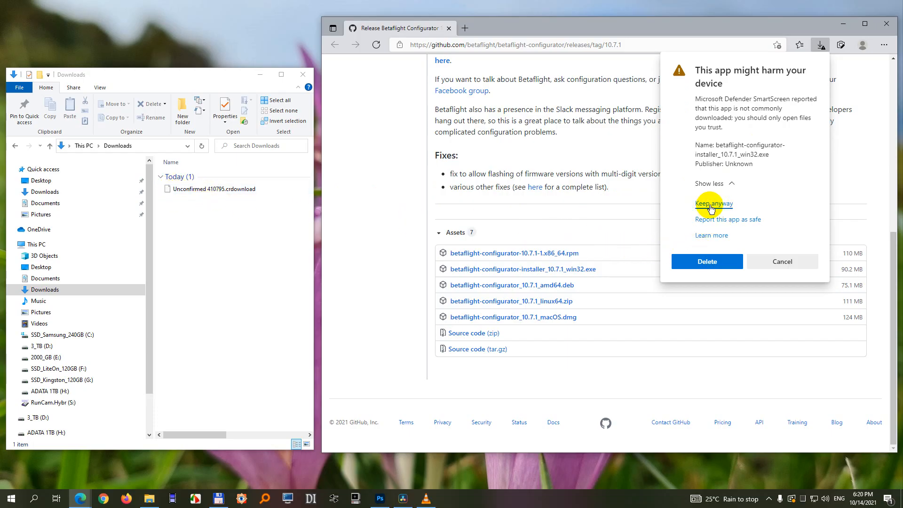
{"action": "left_click", "coordinate": [713, 203]}
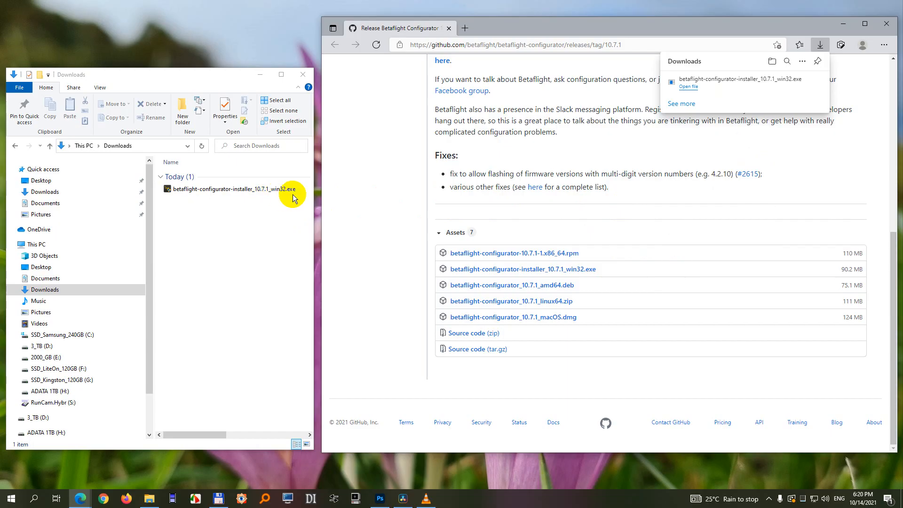
Launch the installer .exe from Downloads and allow it past SmartScreen to reach the Setup welcome page.
{"action": "double_click", "coordinate": [231, 189]}
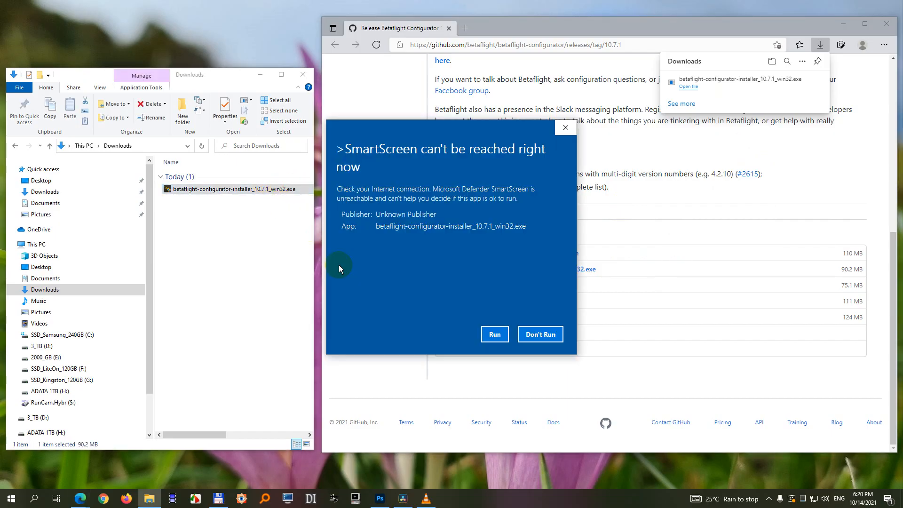
{"action": "left_click", "coordinate": [539, 334]}
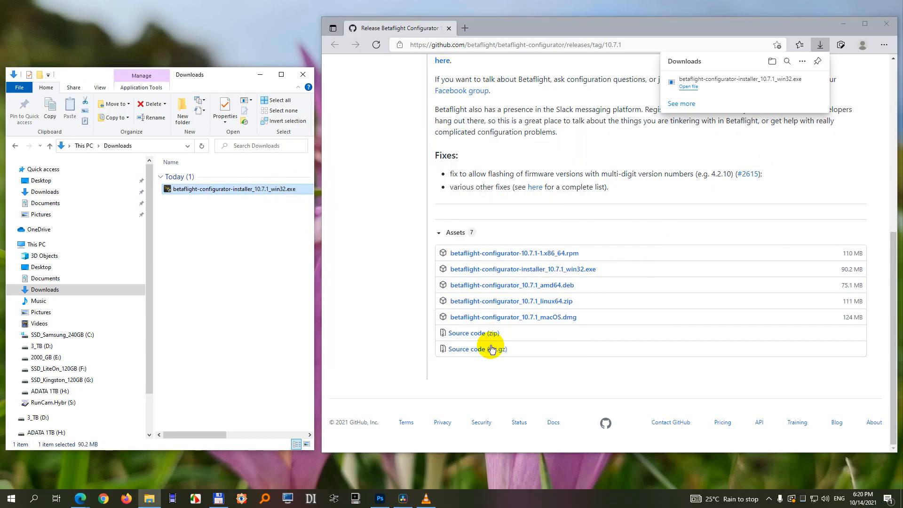
{"action": "double_click", "coordinate": [234, 189]}
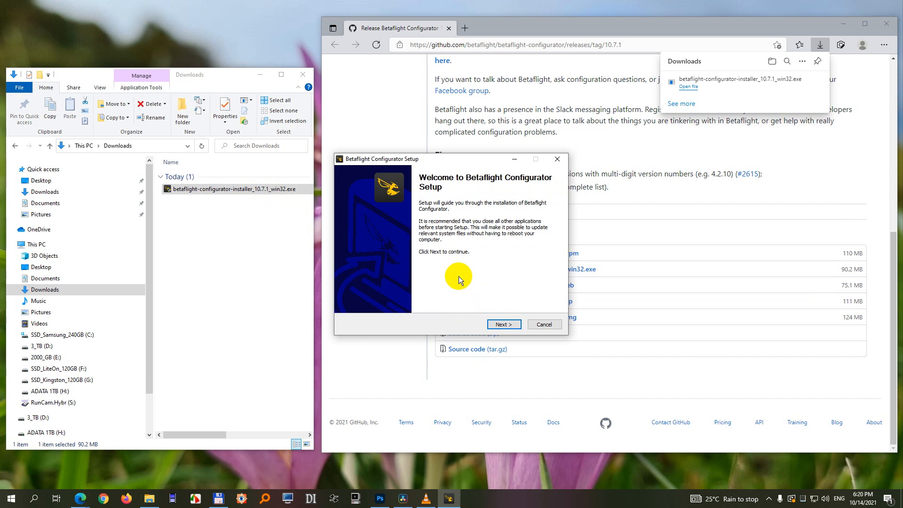
{"action": "mouse_move", "coordinate": [843, 107]}
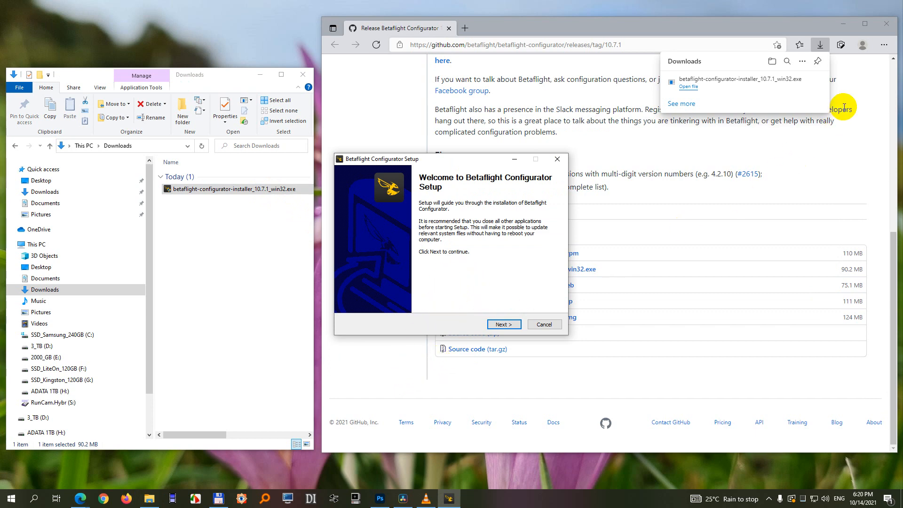
{"action": "mouse_move", "coordinate": [807, 119]}
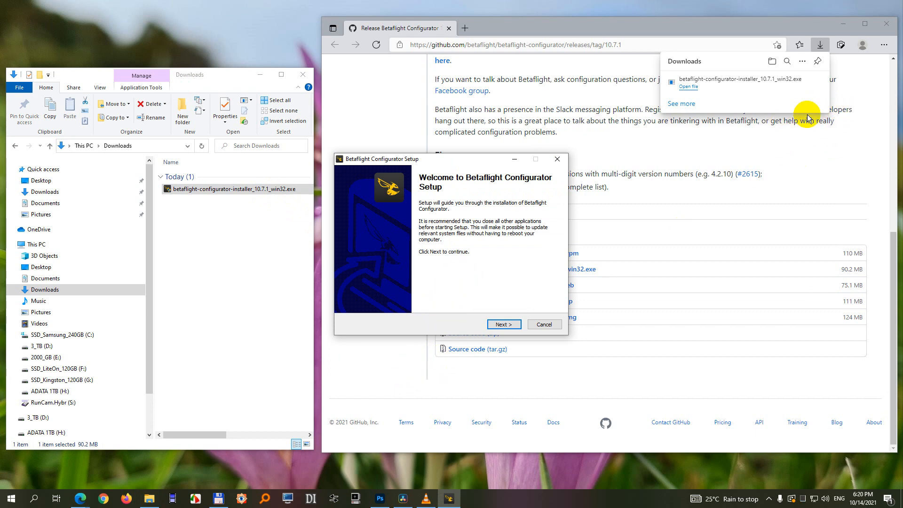
{"action": "mouse_move", "coordinate": [818, 166]}
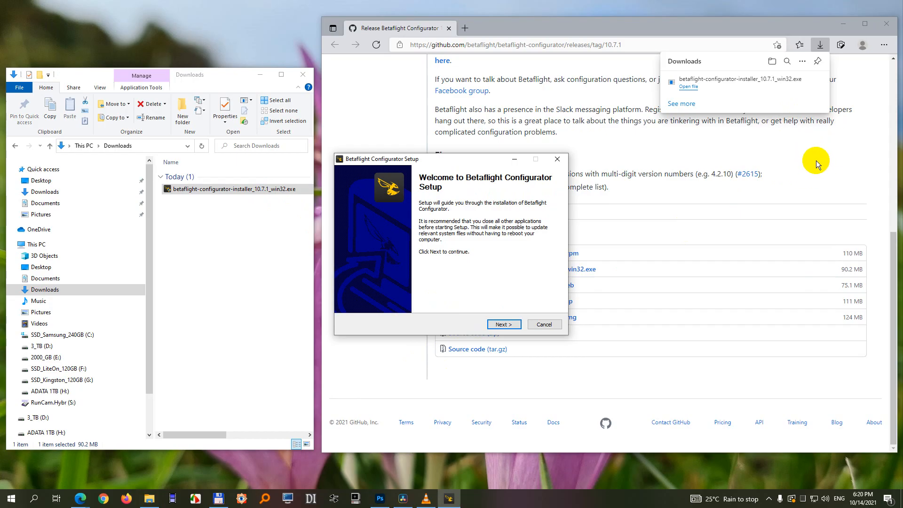